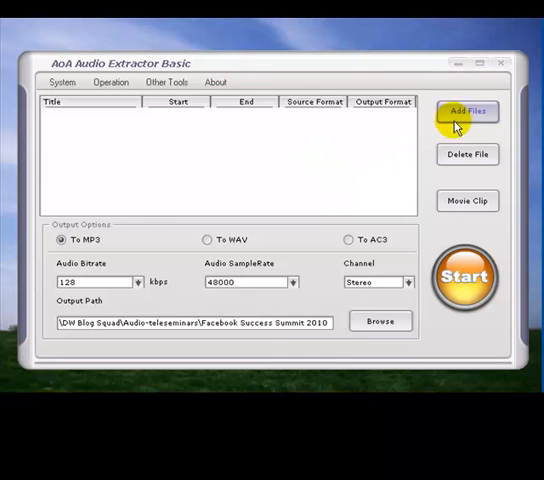
# Add a file and select the Jay-Baer video in the Facebook Success Summit 2010 folder.
pyautogui.click(466, 112)
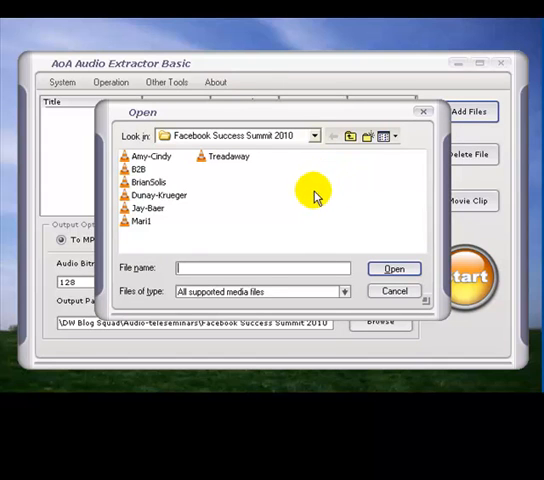
pyautogui.click(144, 208)
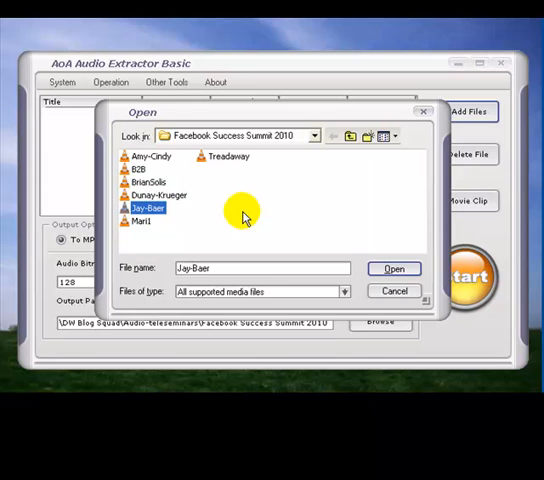
pyautogui.moveTo(176, 220)
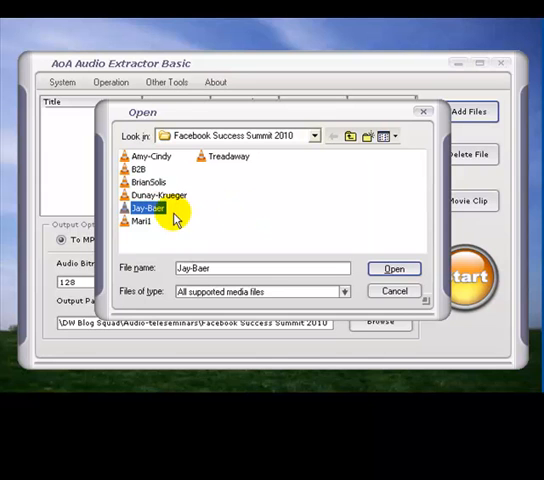
pyautogui.moveTo(162, 210)
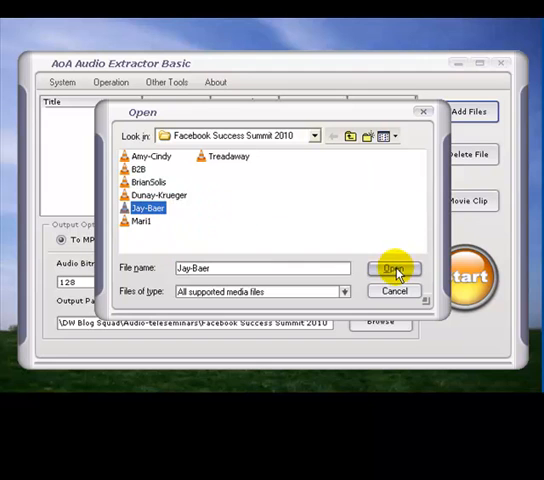
# Confirm the Jay-Baer FLV so it appears in the list with MP3 output.
pyautogui.click(392, 268)
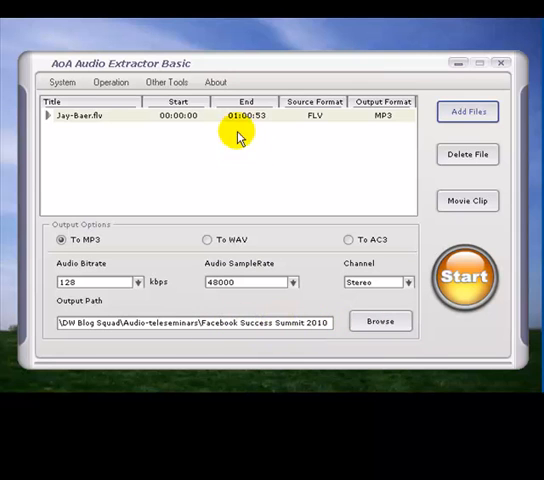
pyautogui.moveTo(244, 126)
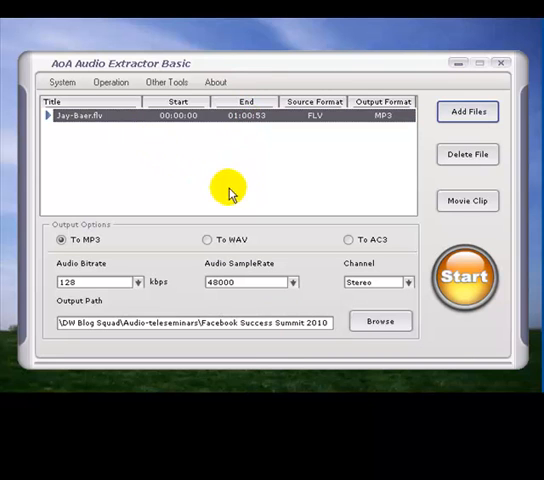
# Start the MP3 extraction and acknowledge the success message to view the output folder.
pyautogui.click(464, 276)
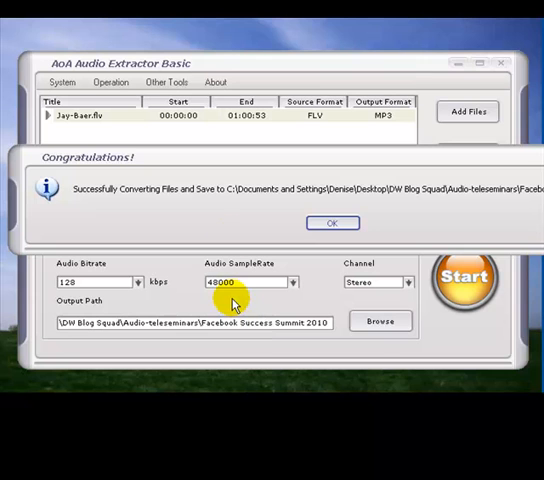
pyautogui.moveTo(212, 216)
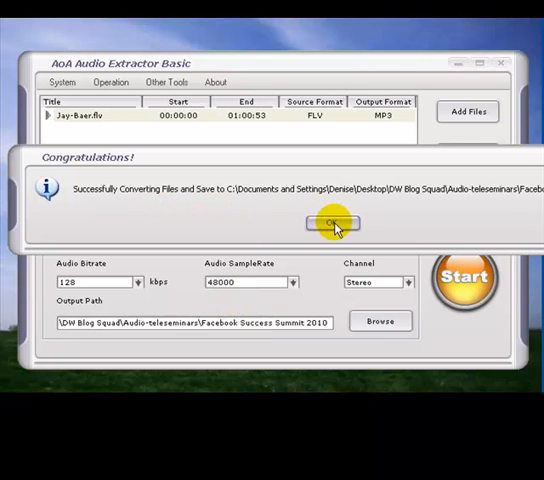
pyautogui.click(332, 222)
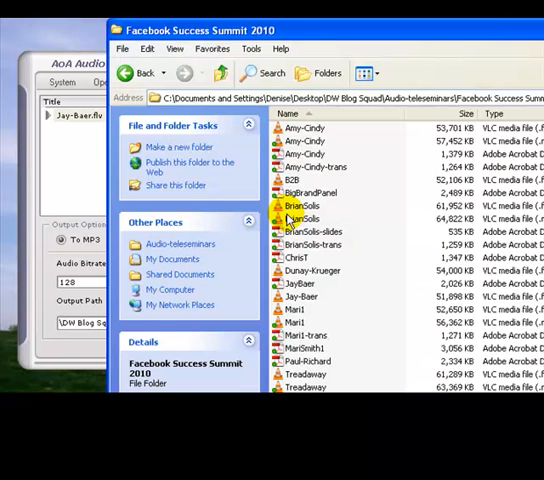